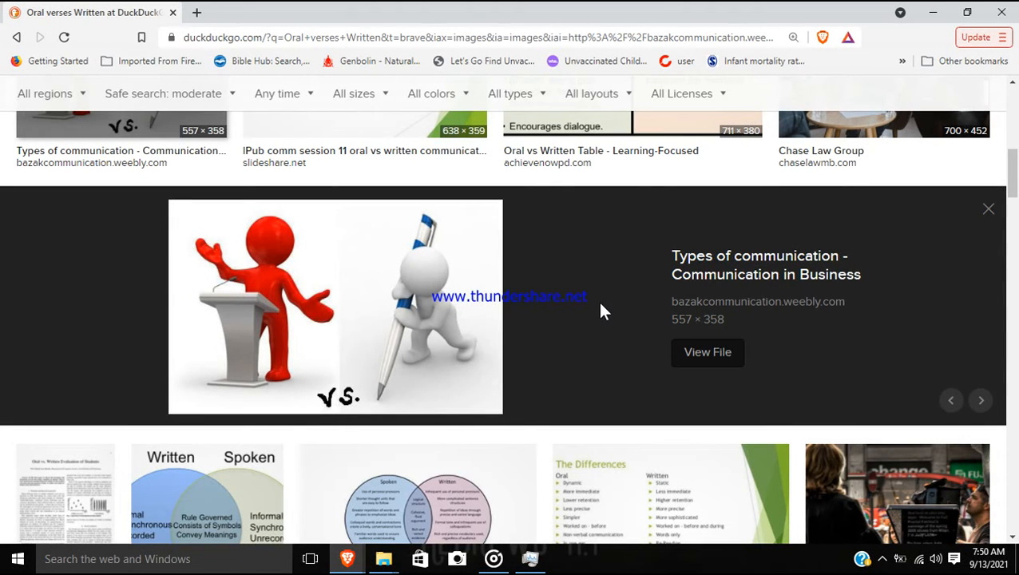
mouse_move(302, 288)
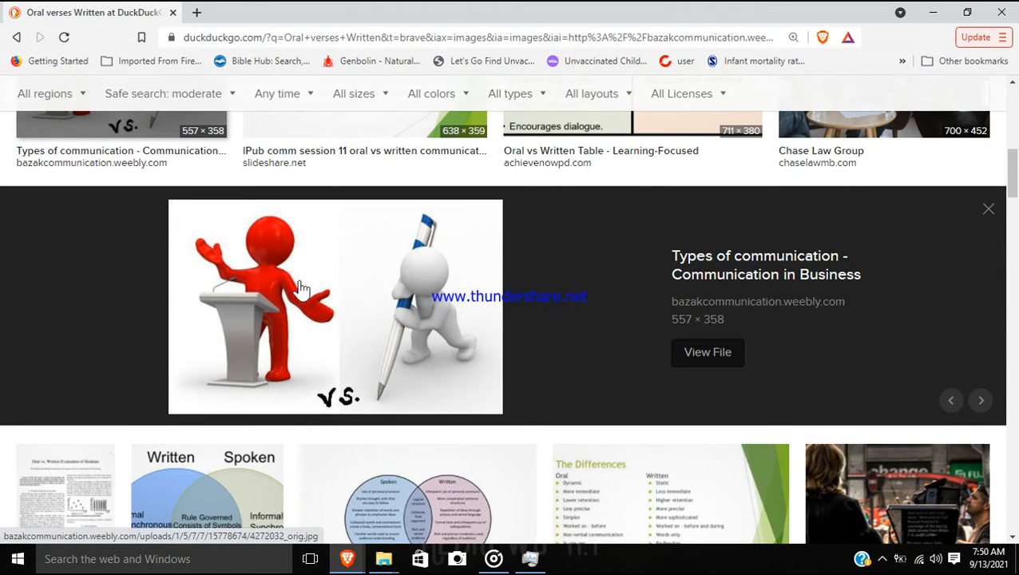
mouse_move(237, 336)
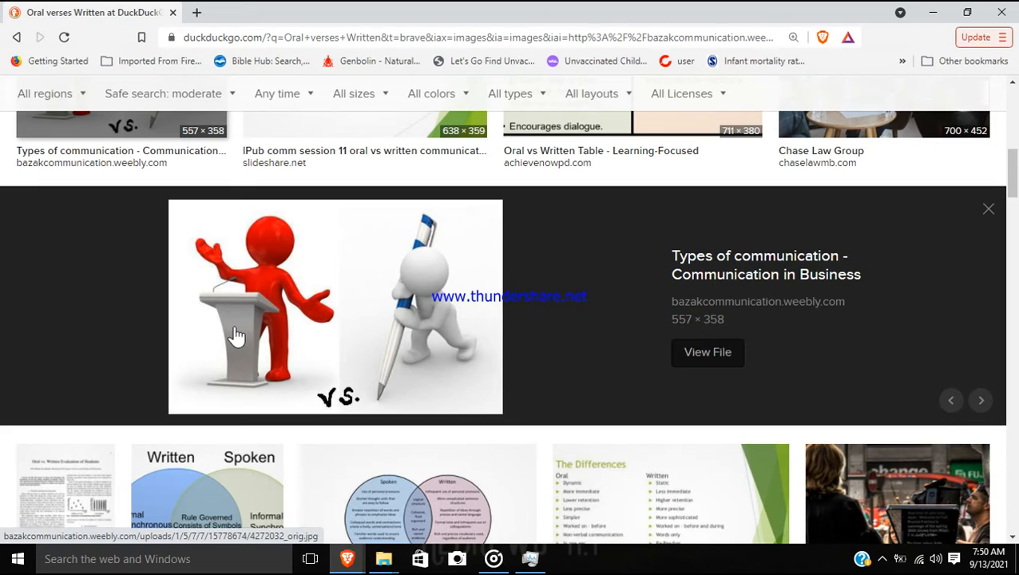
mouse_move(431, 311)
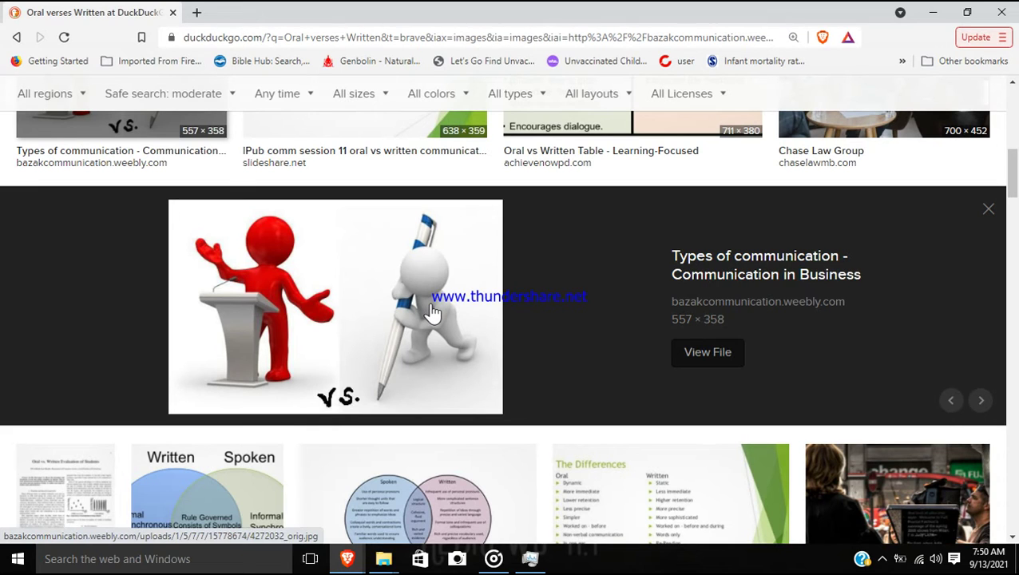
mouse_move(240, 319)
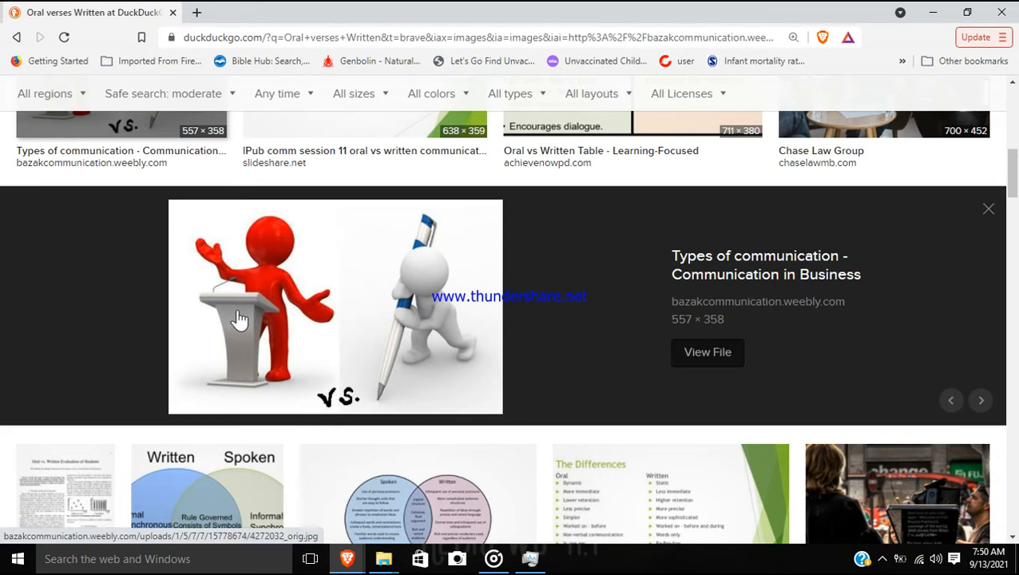
mouse_move(560, 302)
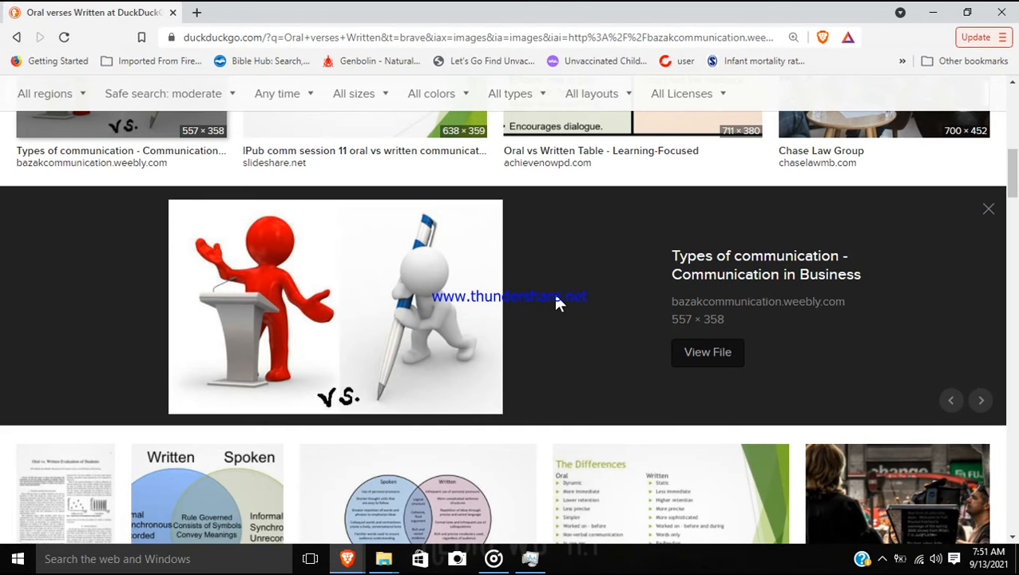
mouse_move(329, 323)
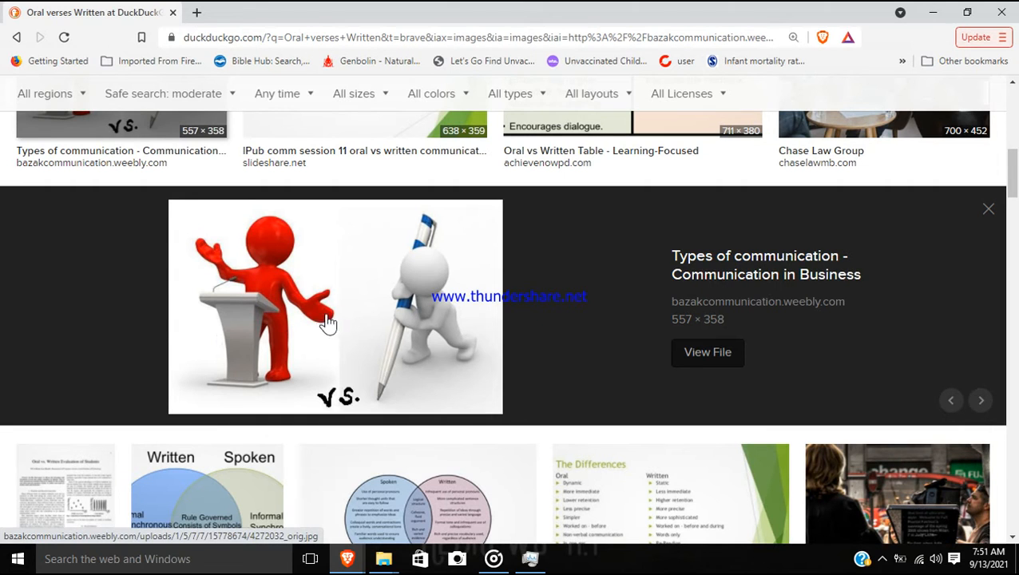
mouse_move(547, 297)
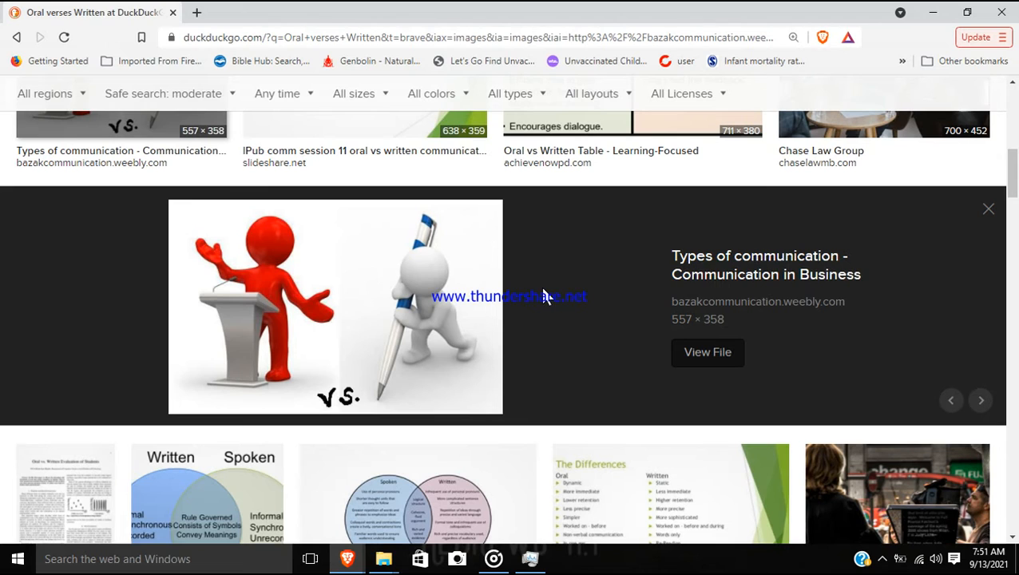
mouse_move(498, 302)
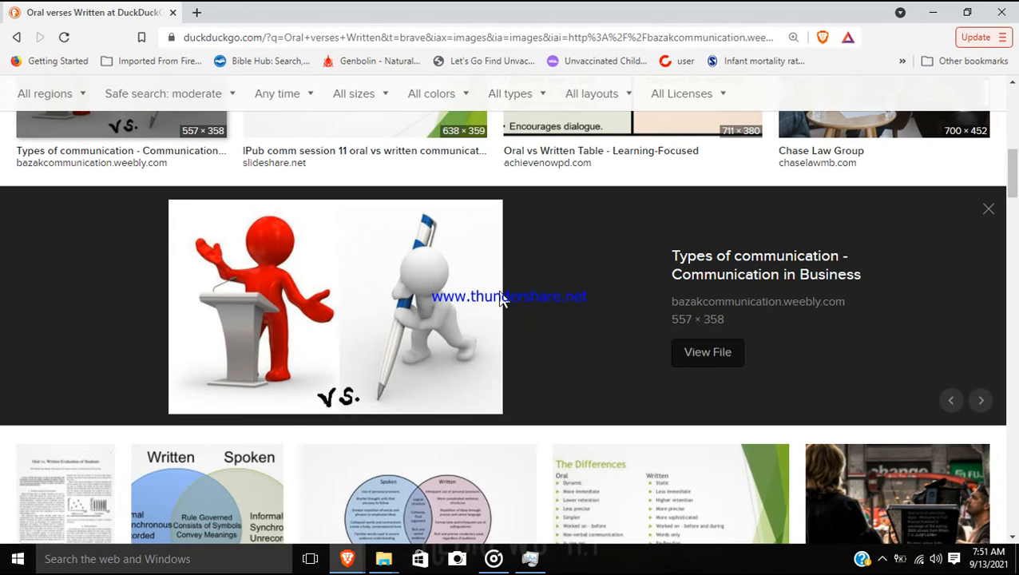
mouse_move(407, 307)
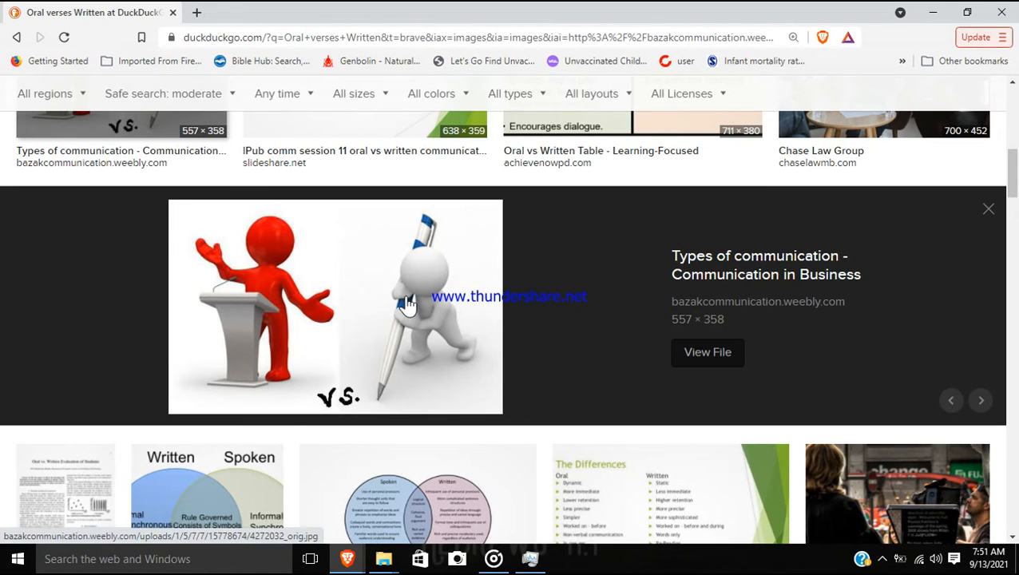
mouse_move(557, 304)
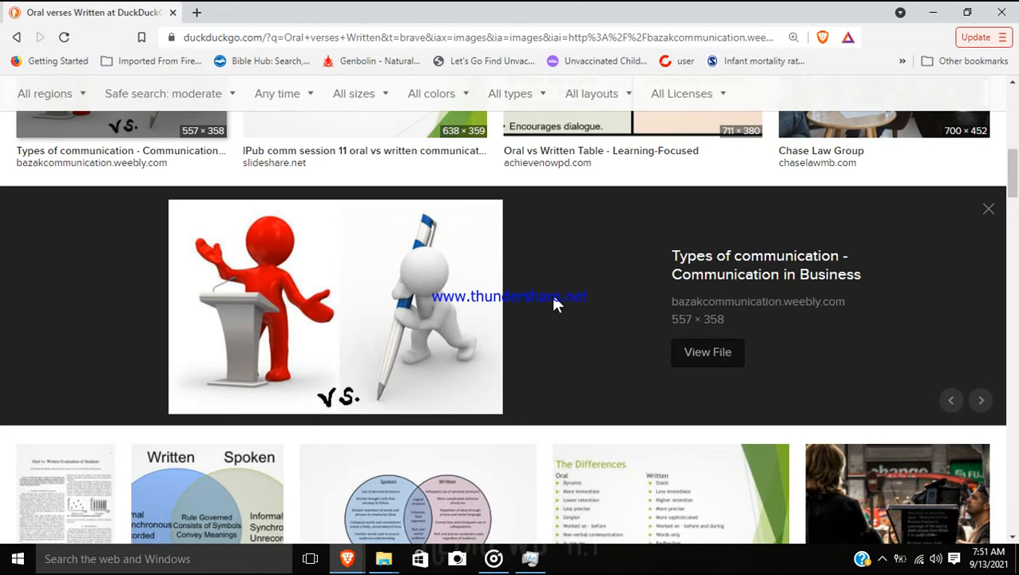
mouse_move(527, 311)
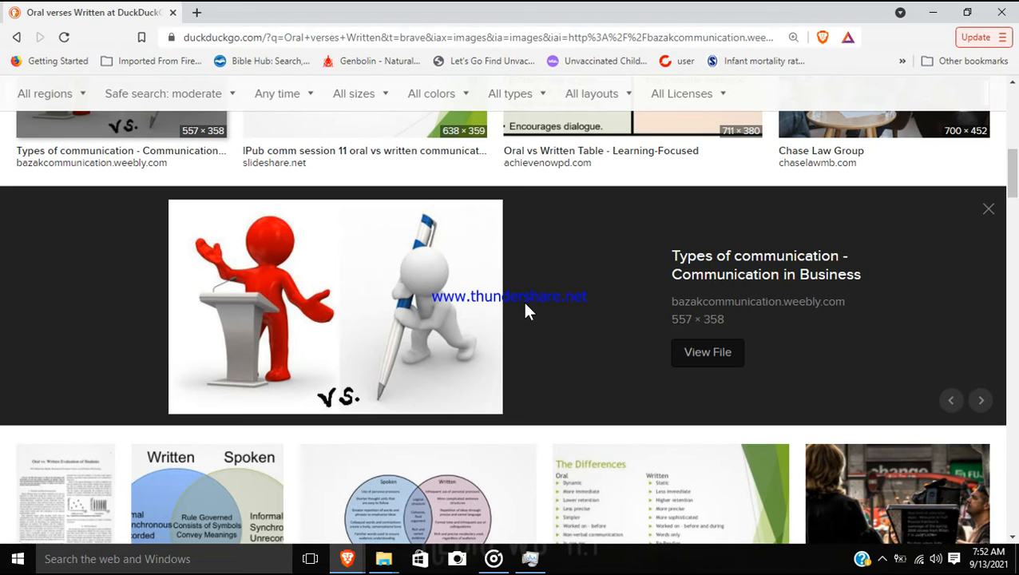
mouse_move(415, 335)
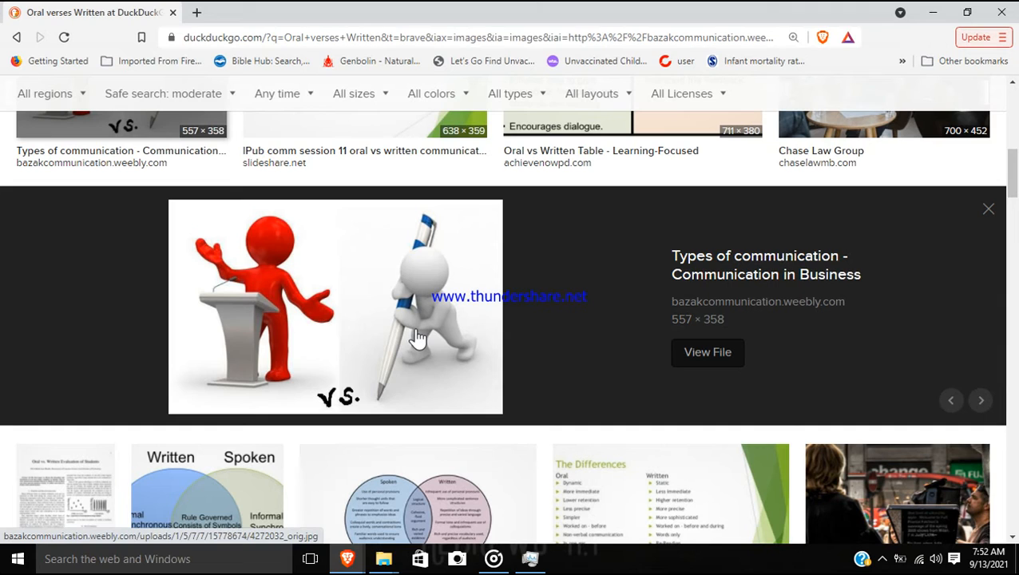
mouse_move(253, 302)
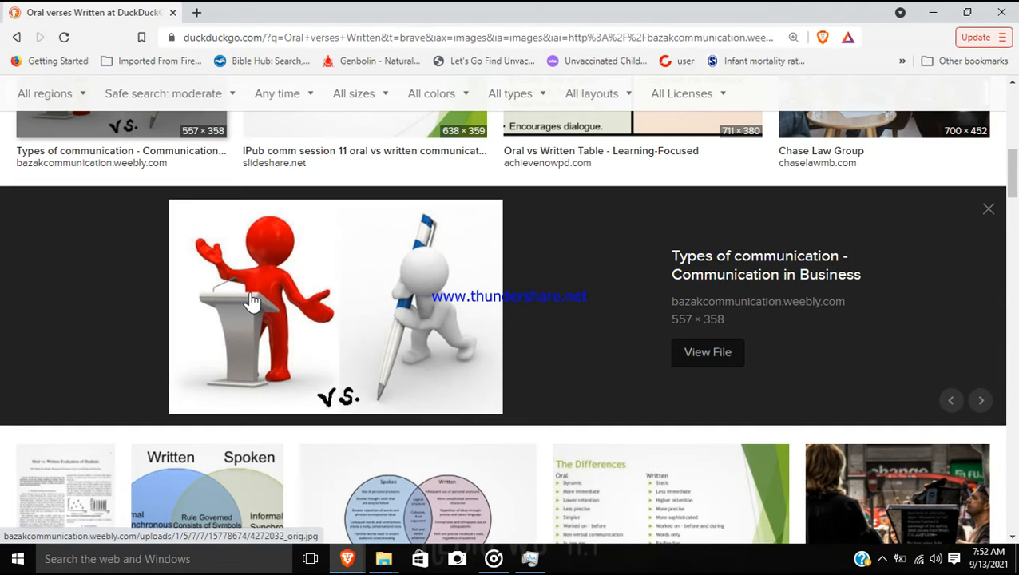
mouse_move(556, 342)
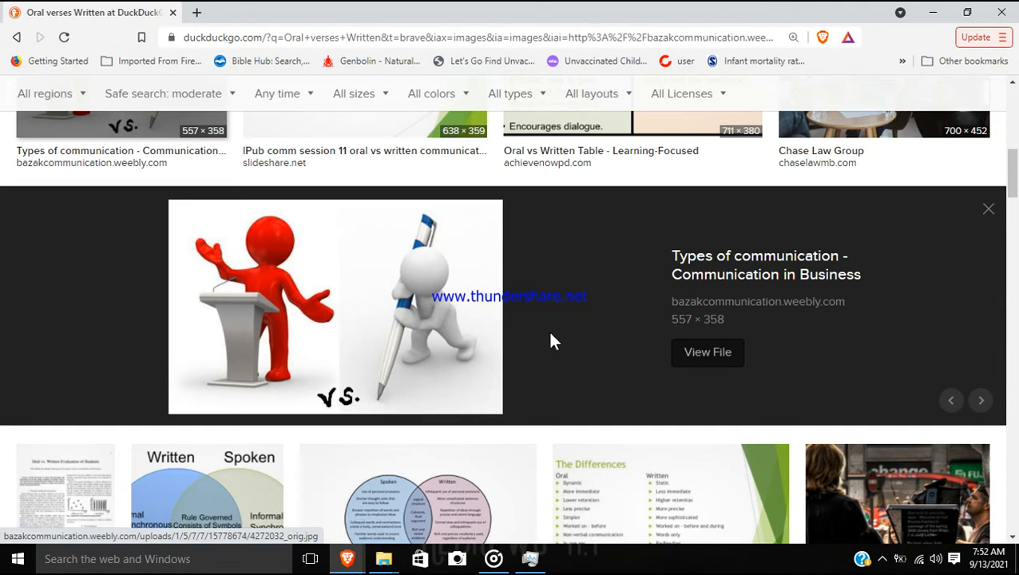
mouse_move(537, 334)
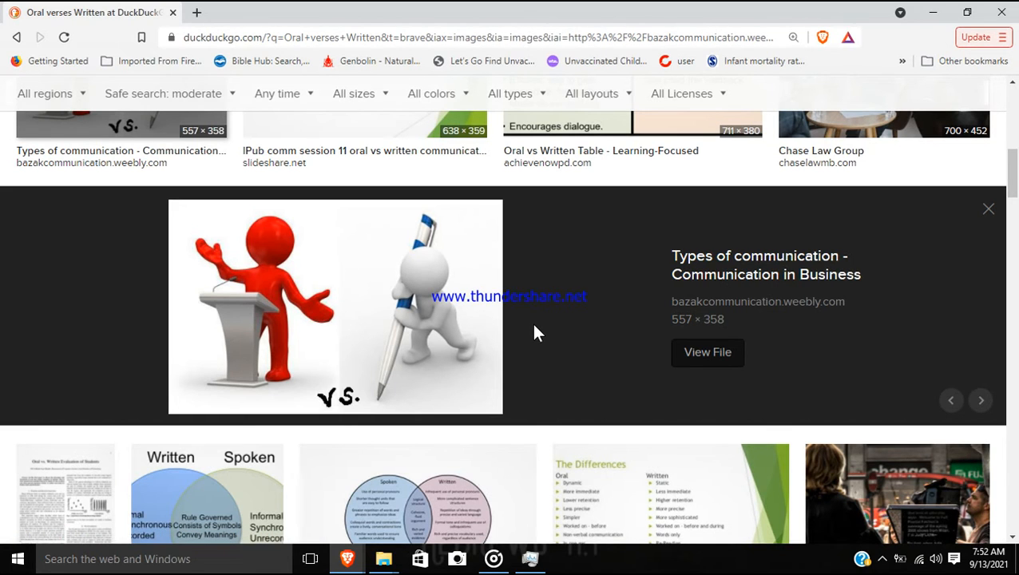
mouse_move(402, 358)
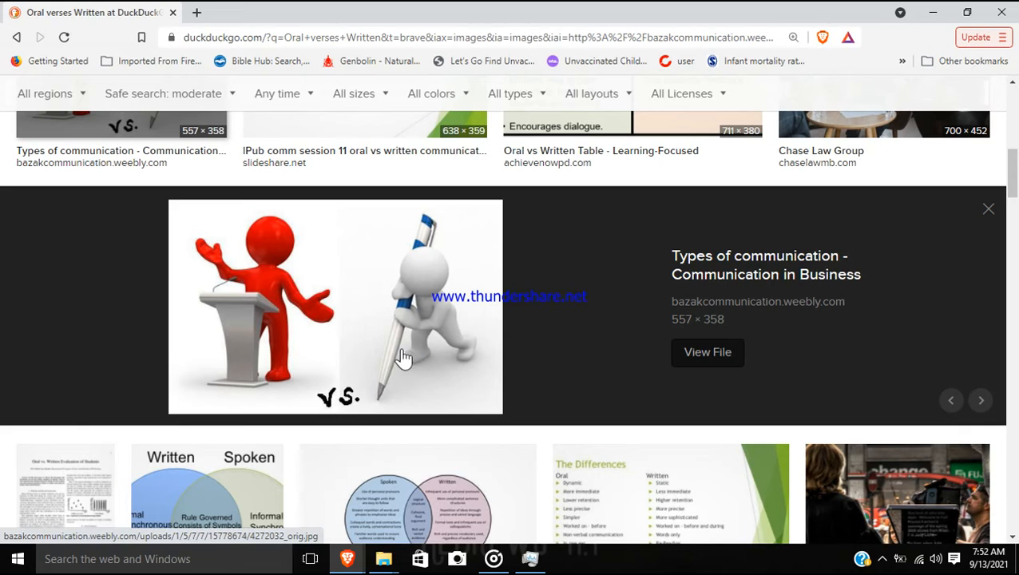
mouse_move(430, 358)
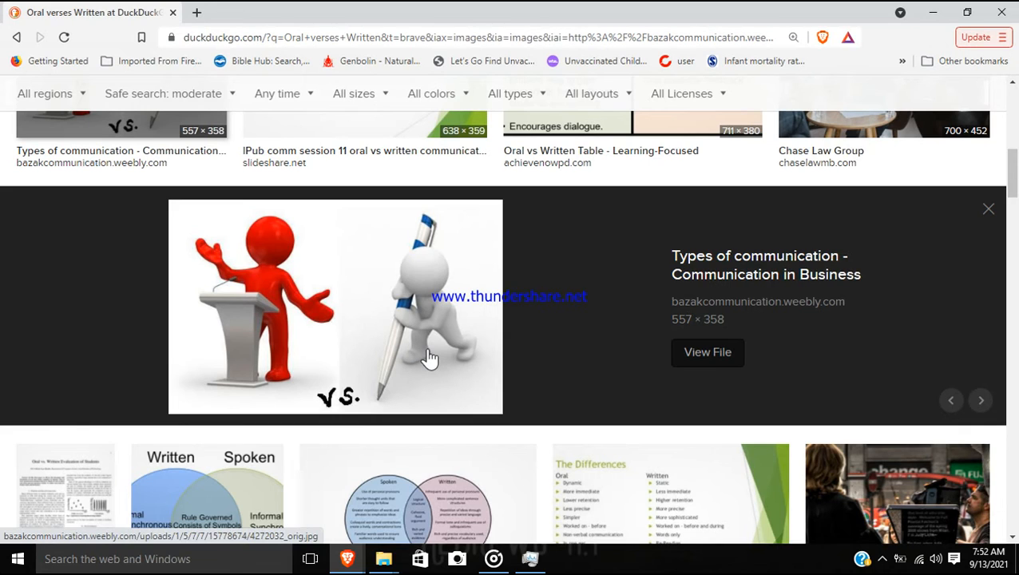
mouse_move(430, 381)
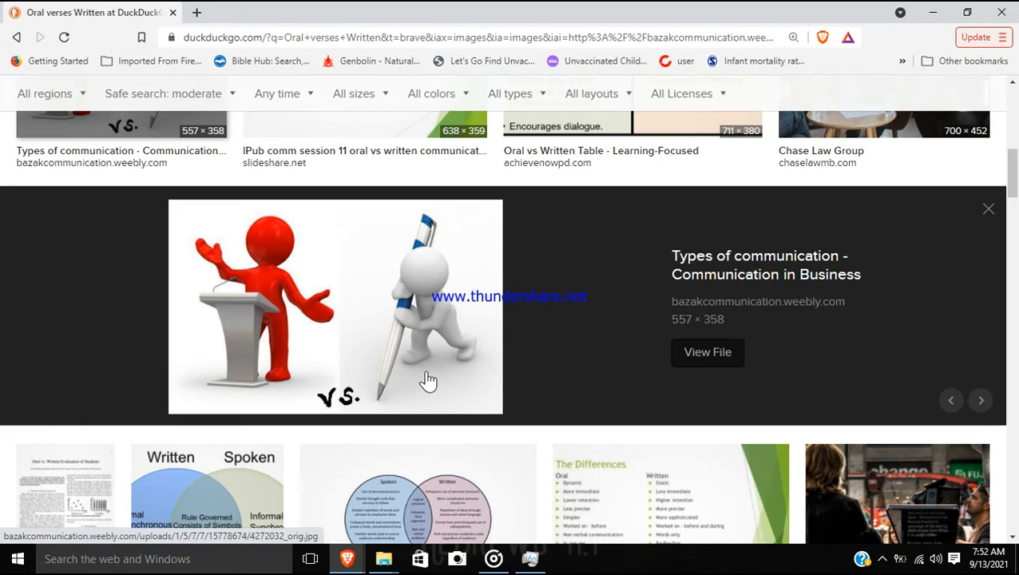
mouse_move(438, 380)
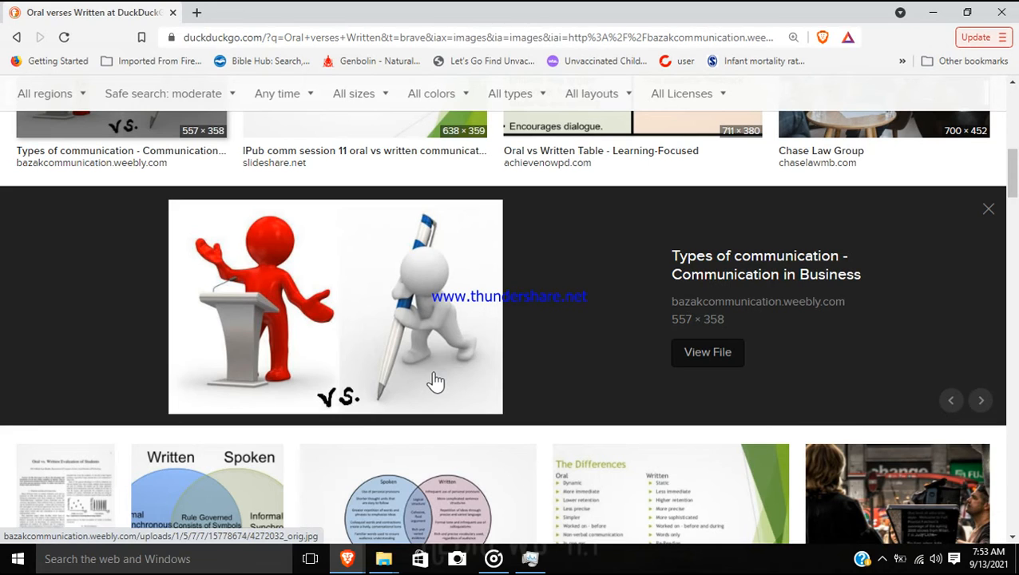
mouse_move(402, 387)
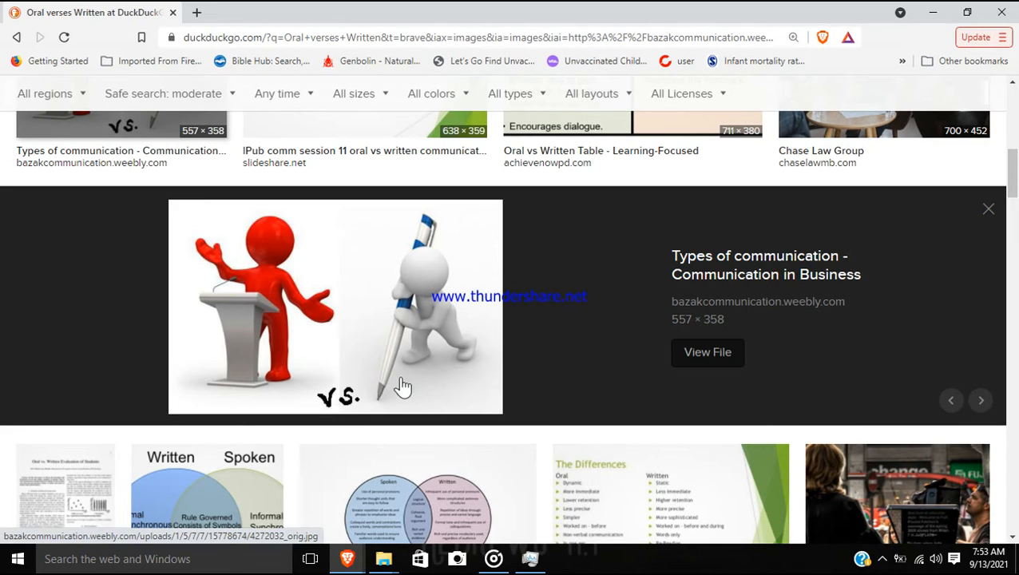
mouse_move(423, 393)
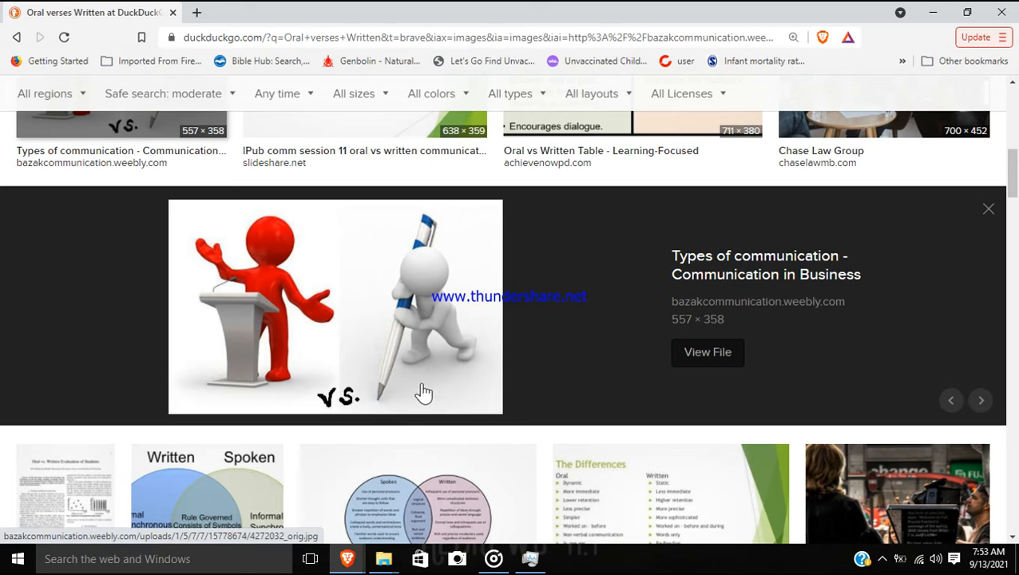
mouse_move(368, 385)
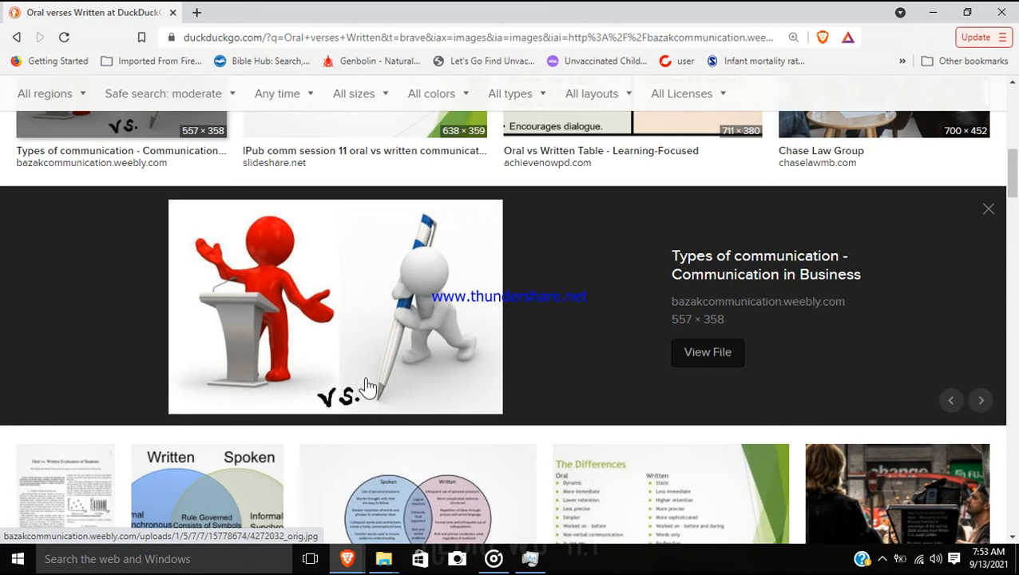
mouse_move(535, 364)
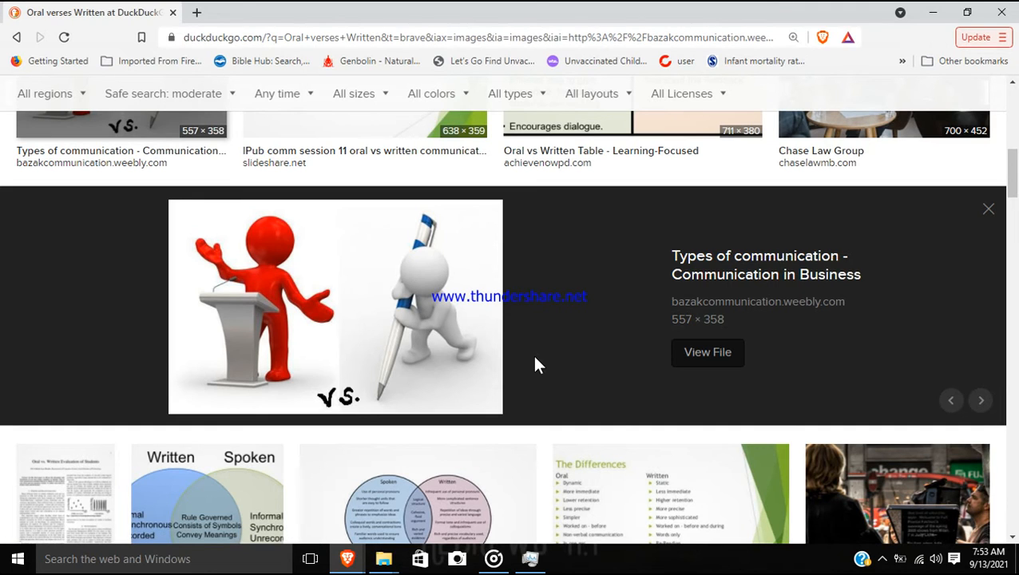
mouse_move(268, 294)
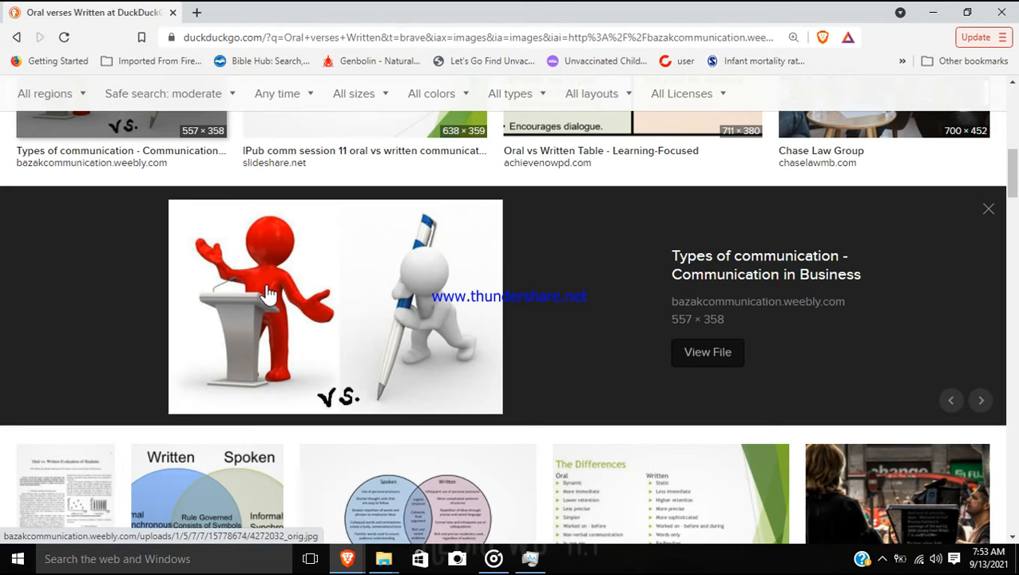
mouse_move(546, 310)
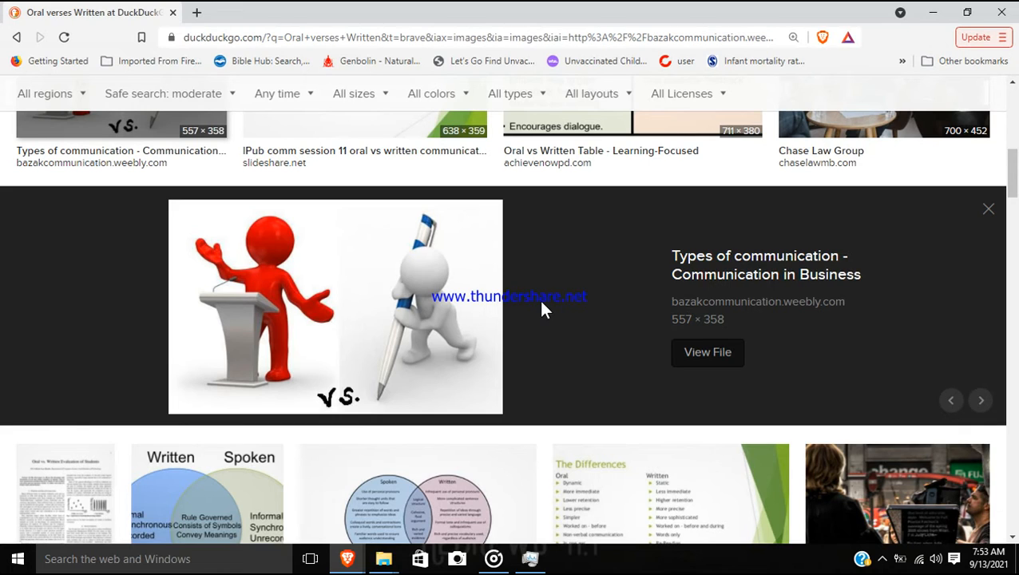
mouse_move(530, 300)
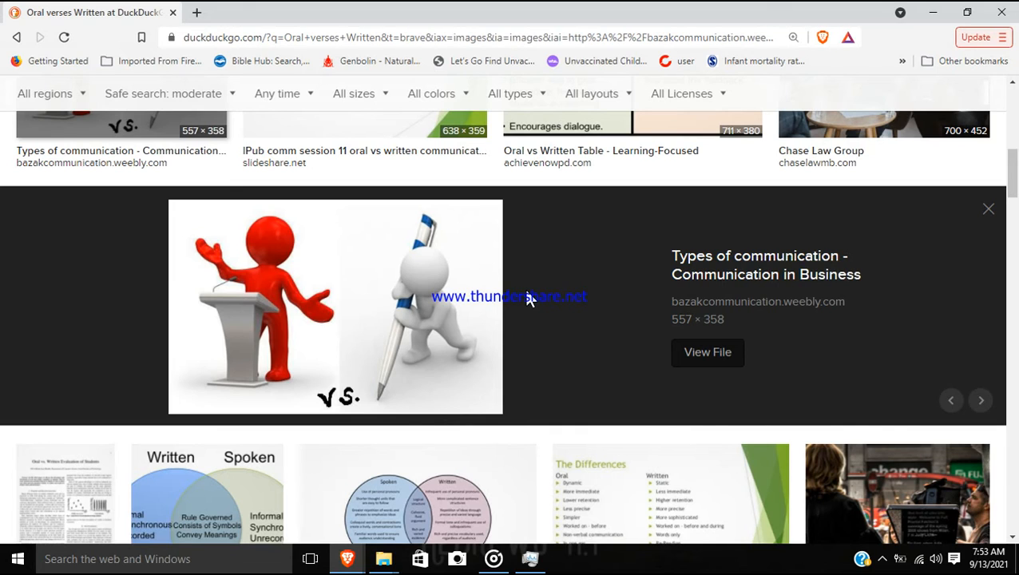
mouse_move(503, 295)
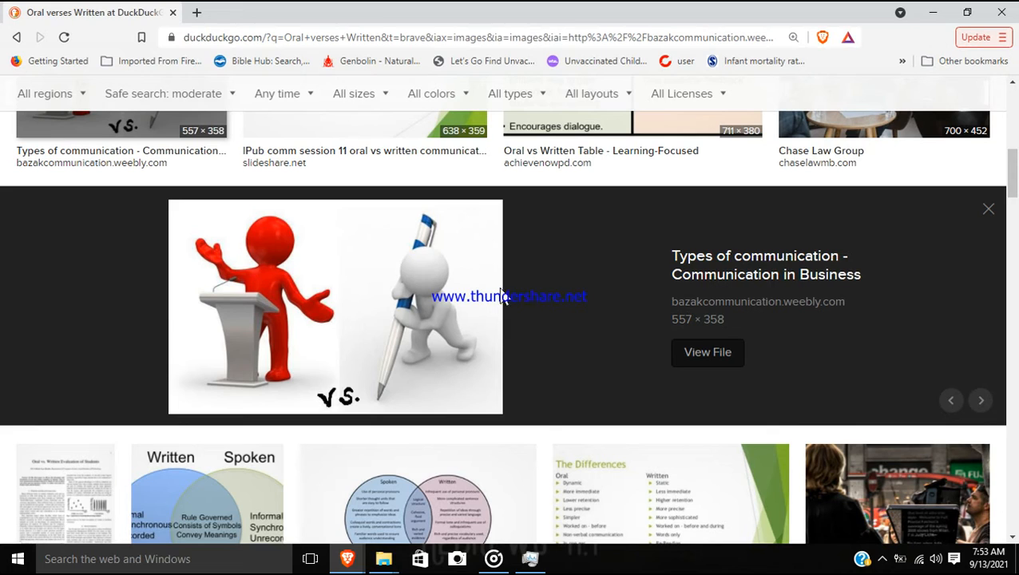
mouse_move(546, 302)
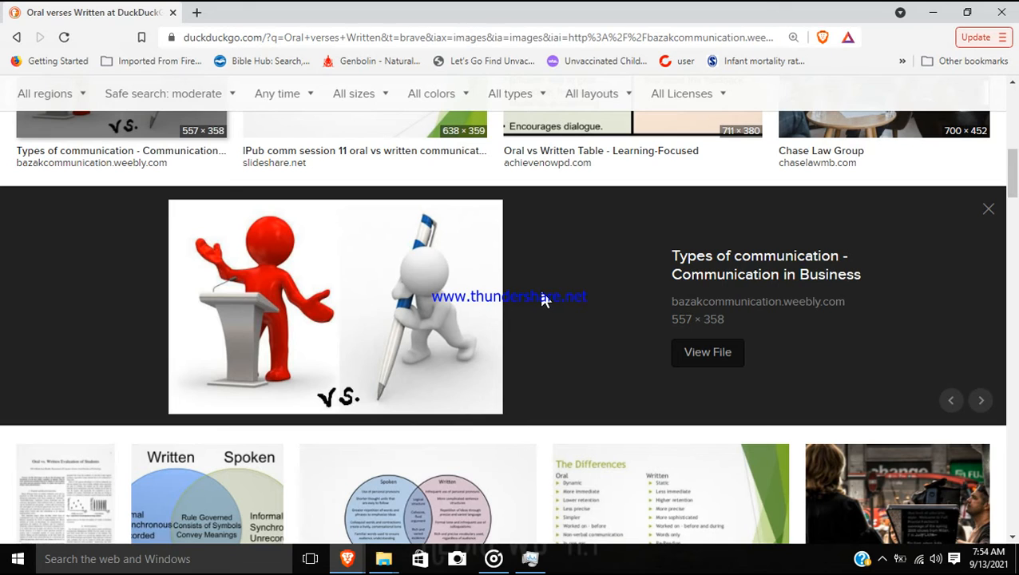
mouse_move(524, 289)
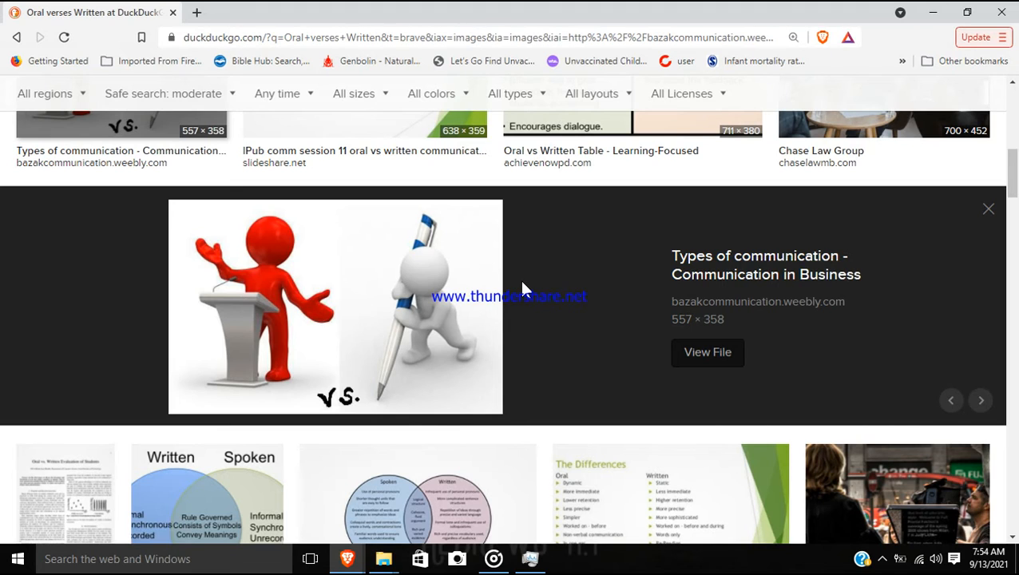
mouse_move(447, 329)
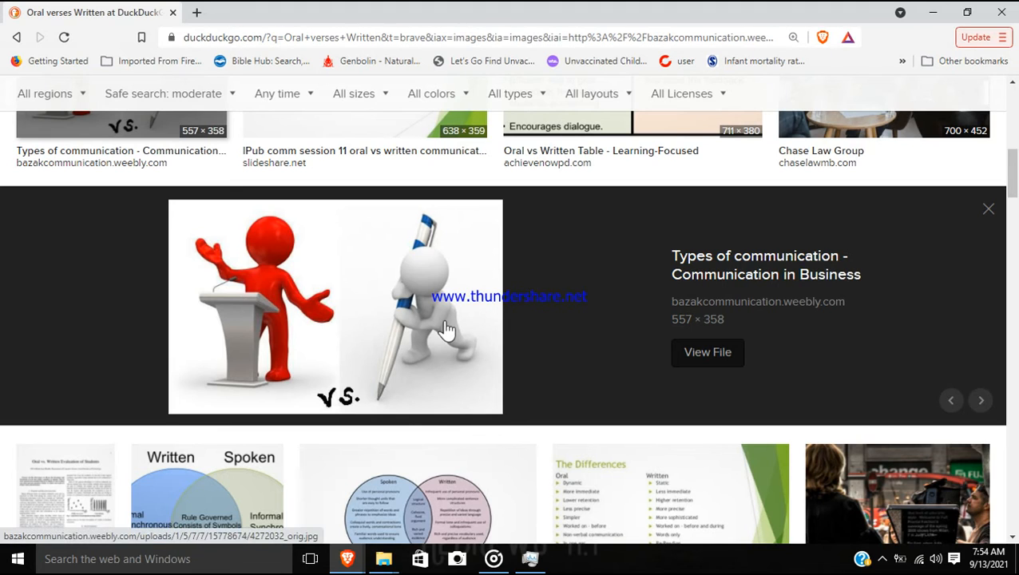
mouse_move(535, 345)
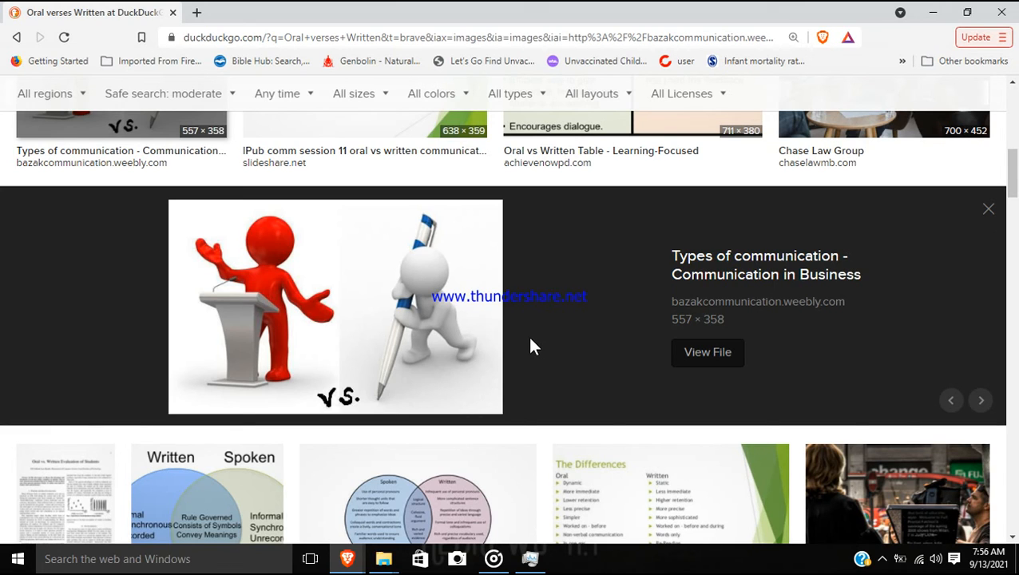
mouse_move(524, 307)
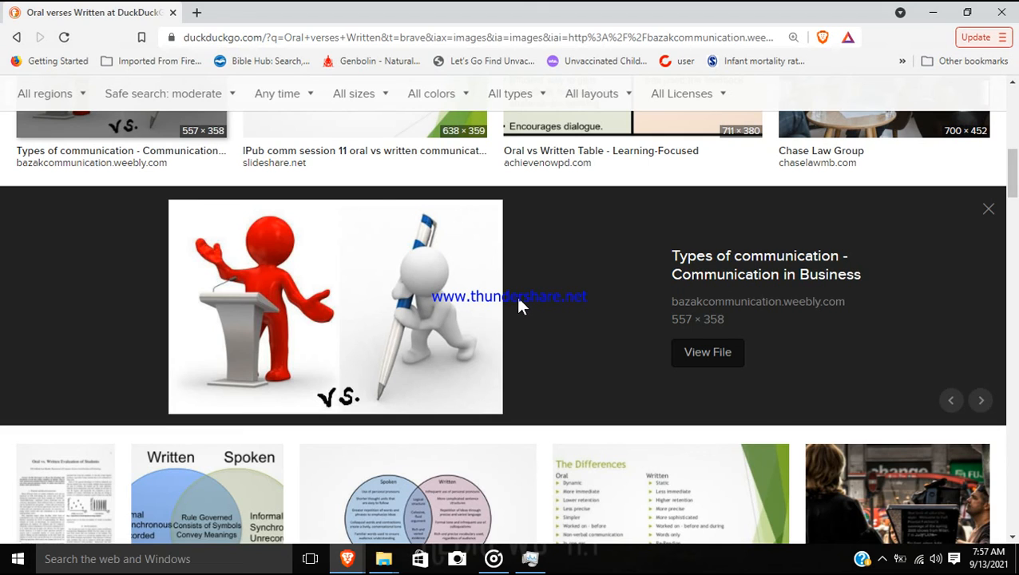
mouse_move(227, 312)
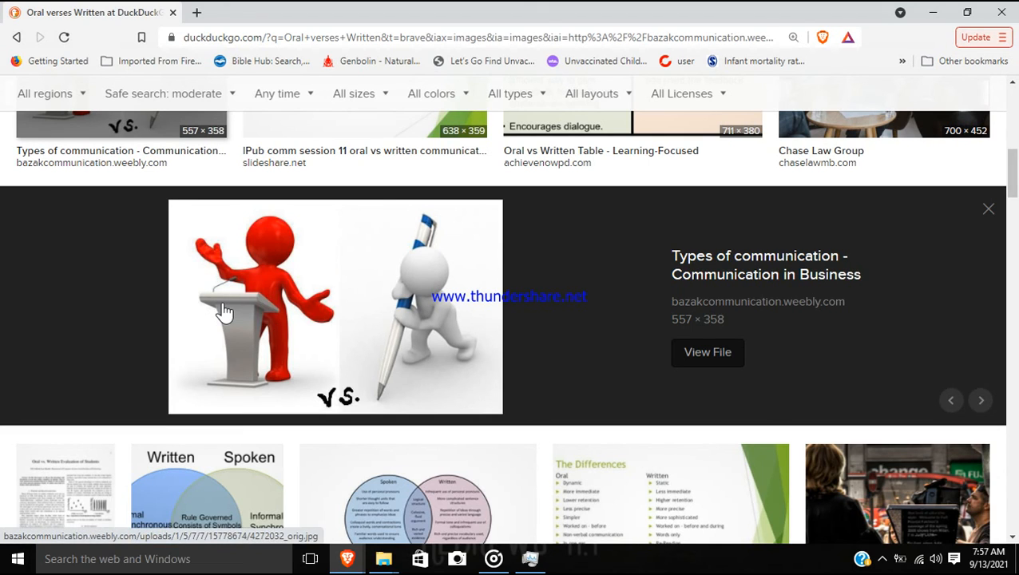
mouse_move(319, 306)
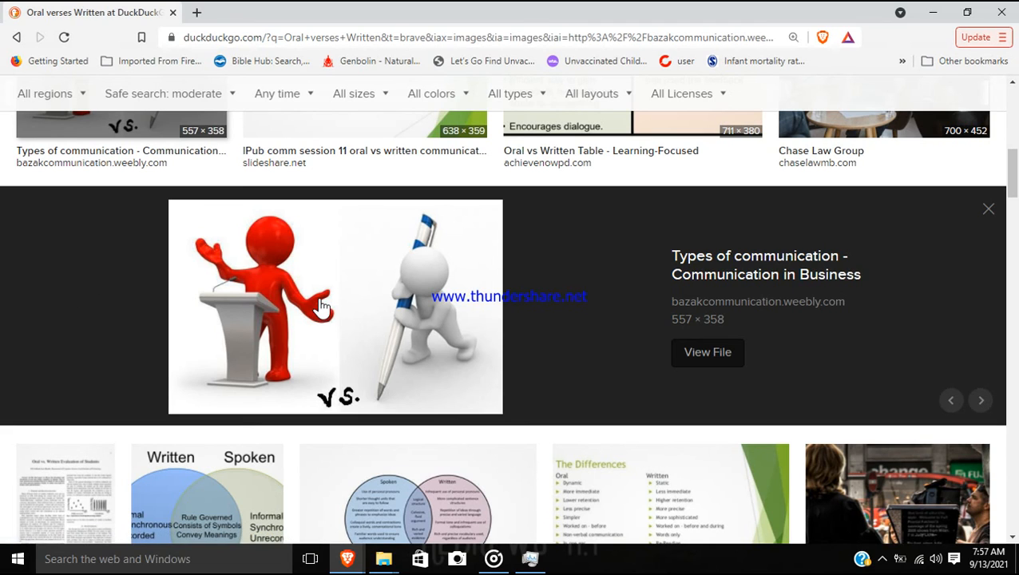
mouse_move(424, 326)
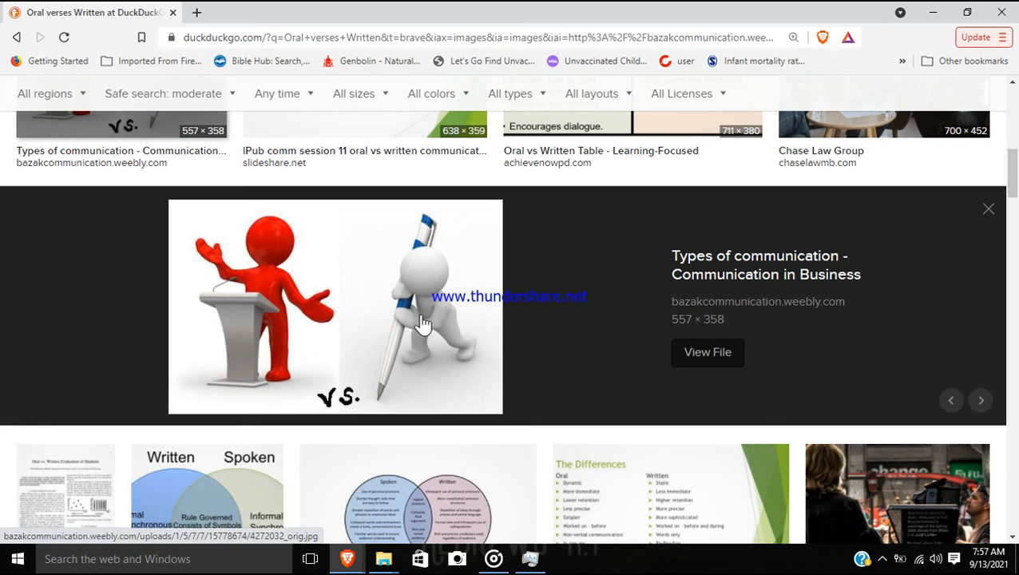
mouse_move(419, 403)
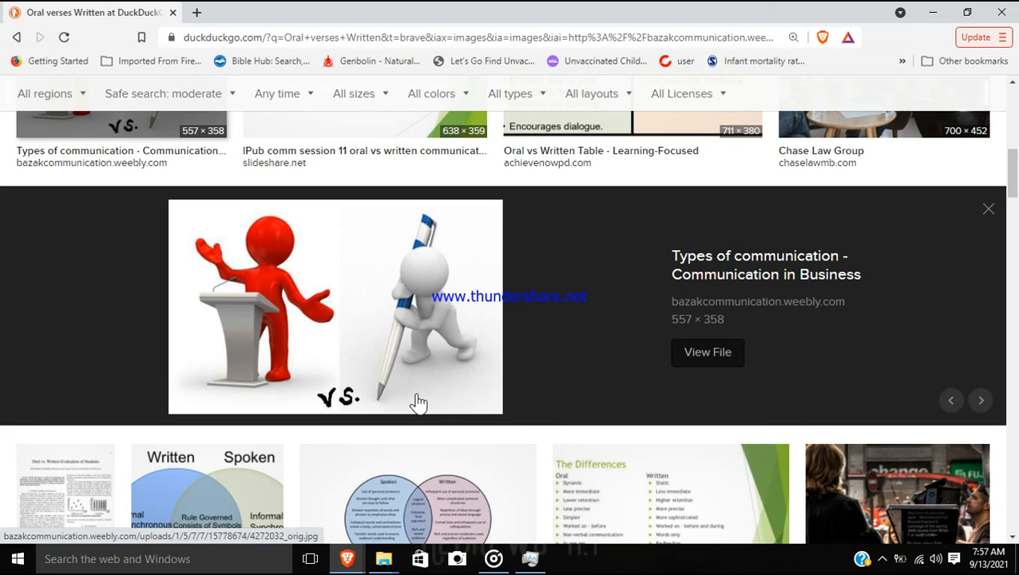
mouse_move(382, 399)
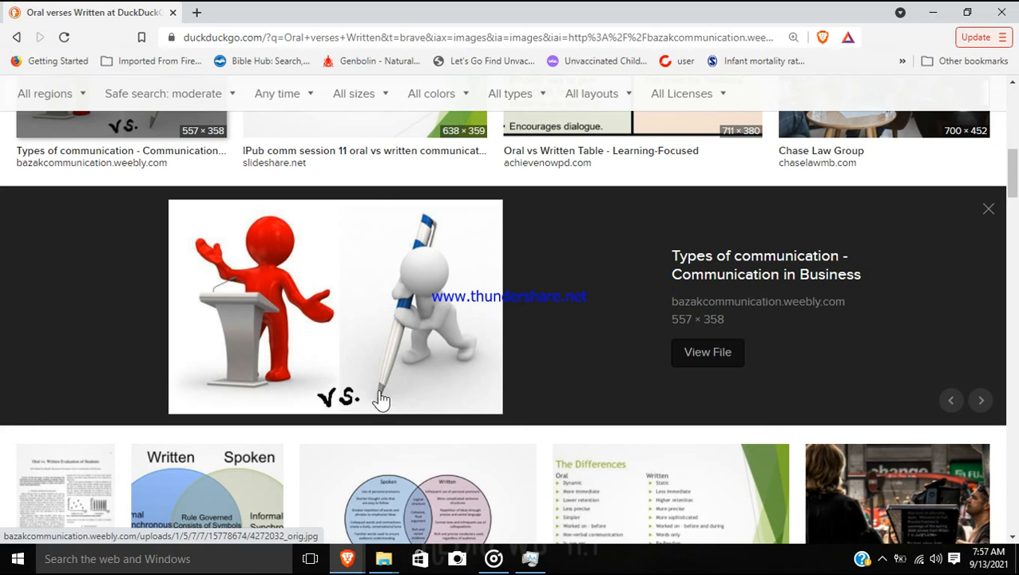
mouse_move(390, 401)
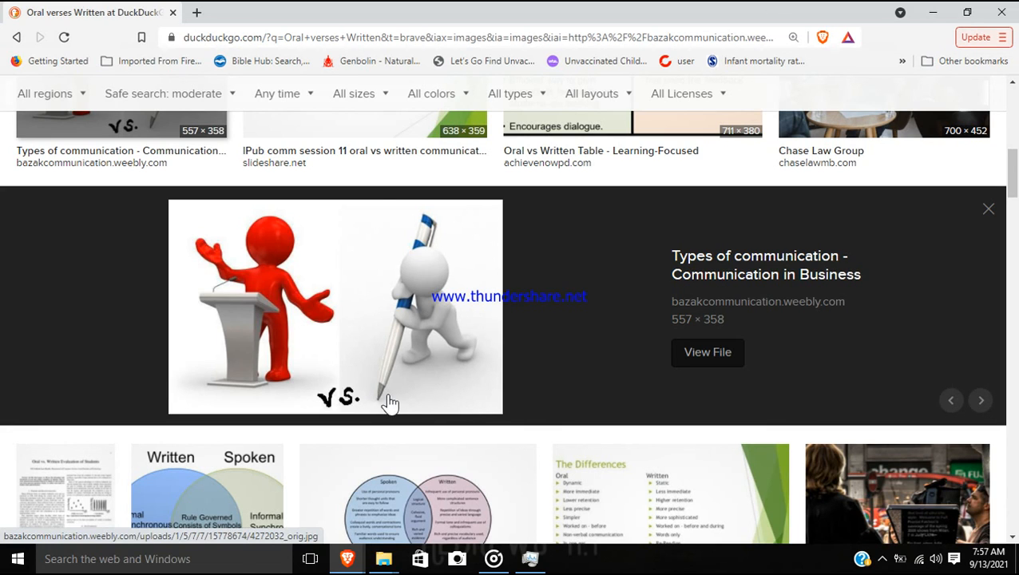
mouse_move(451, 402)
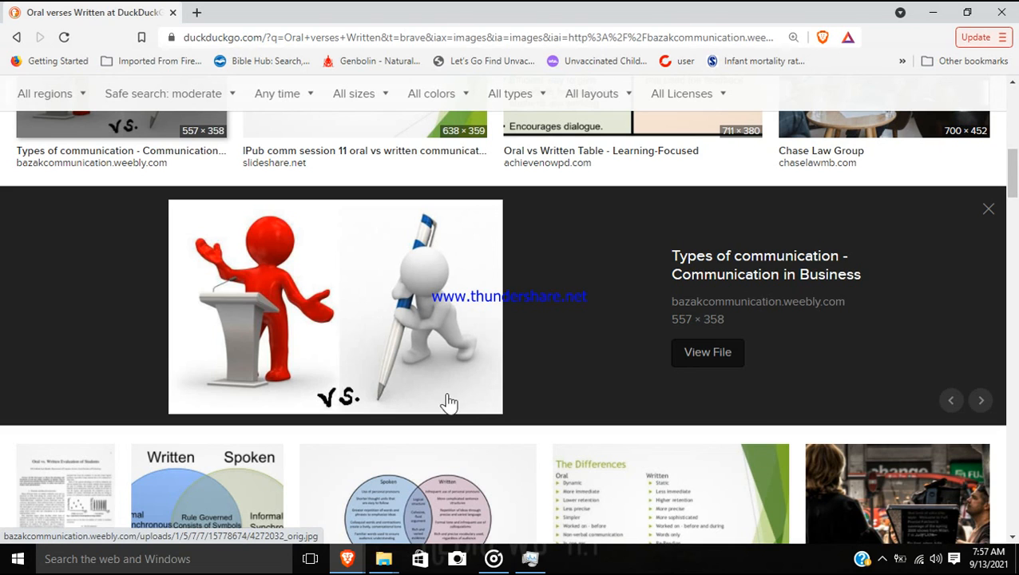
mouse_move(476, 402)
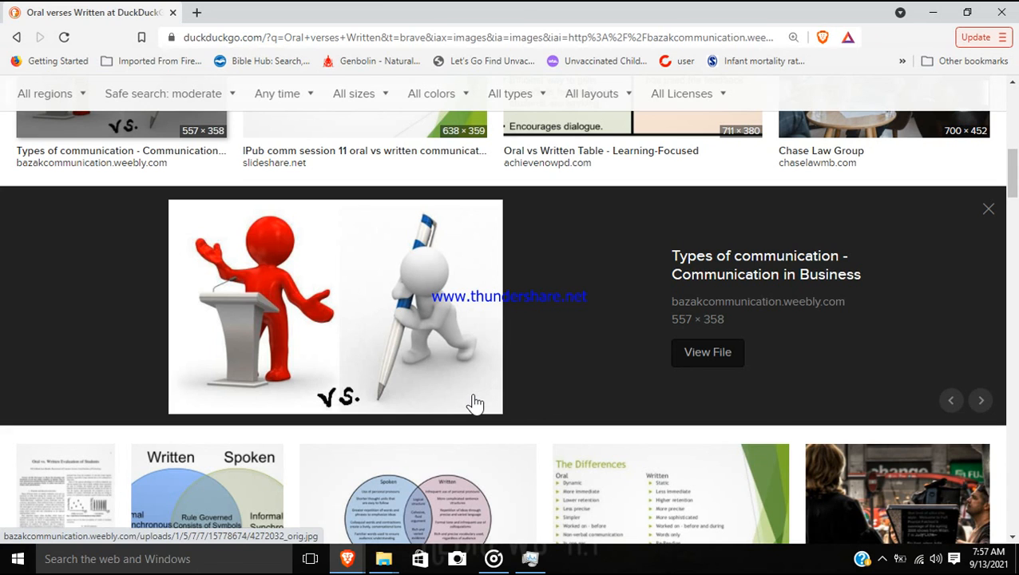
mouse_move(542, 310)
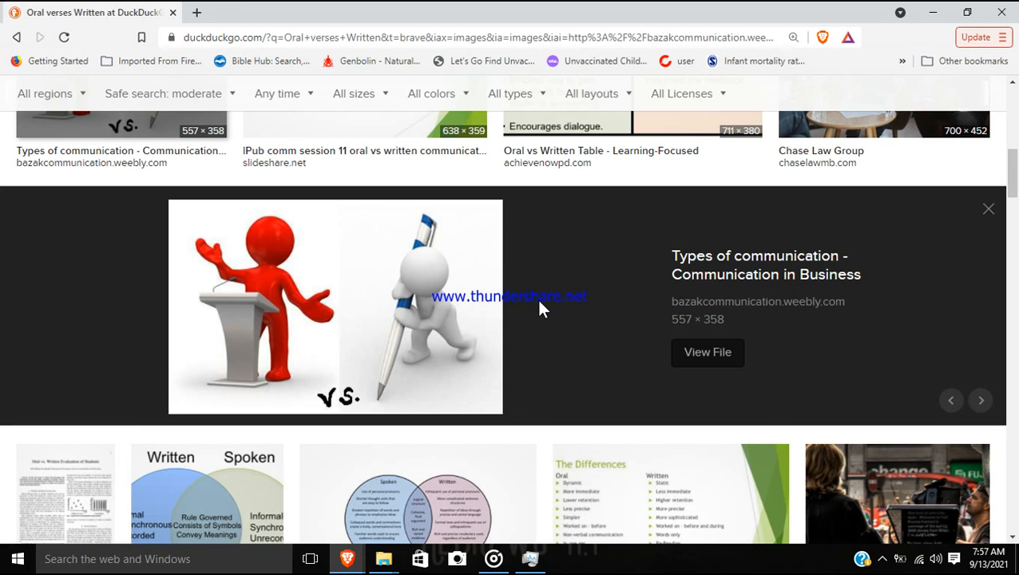
mouse_move(220, 300)
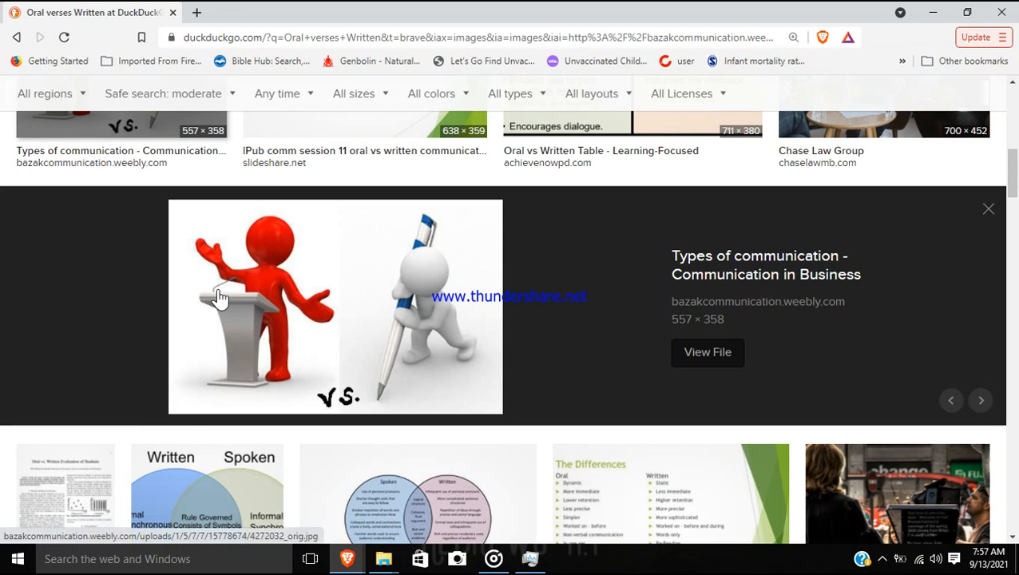
mouse_move(396, 355)
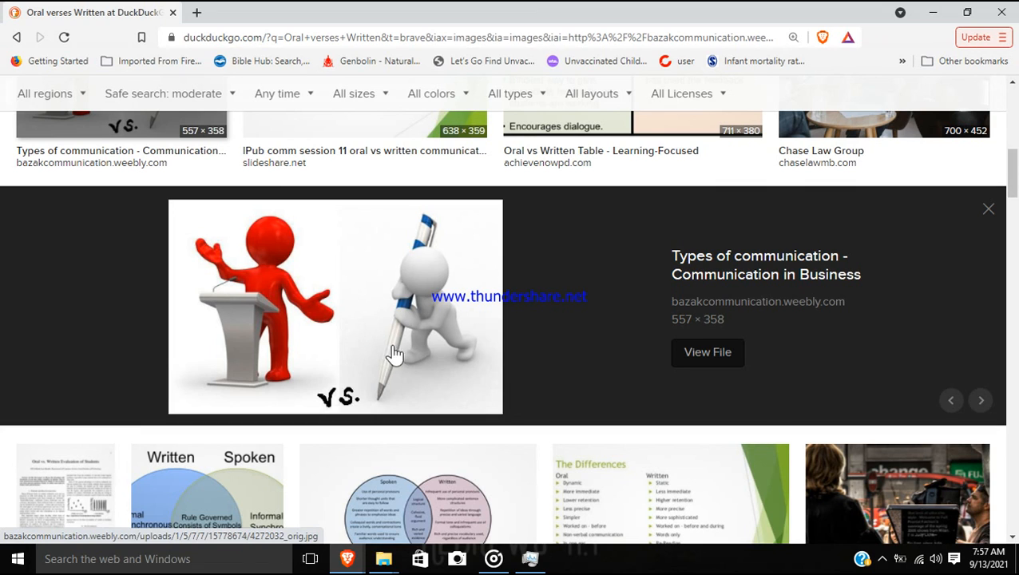
mouse_move(431, 375)
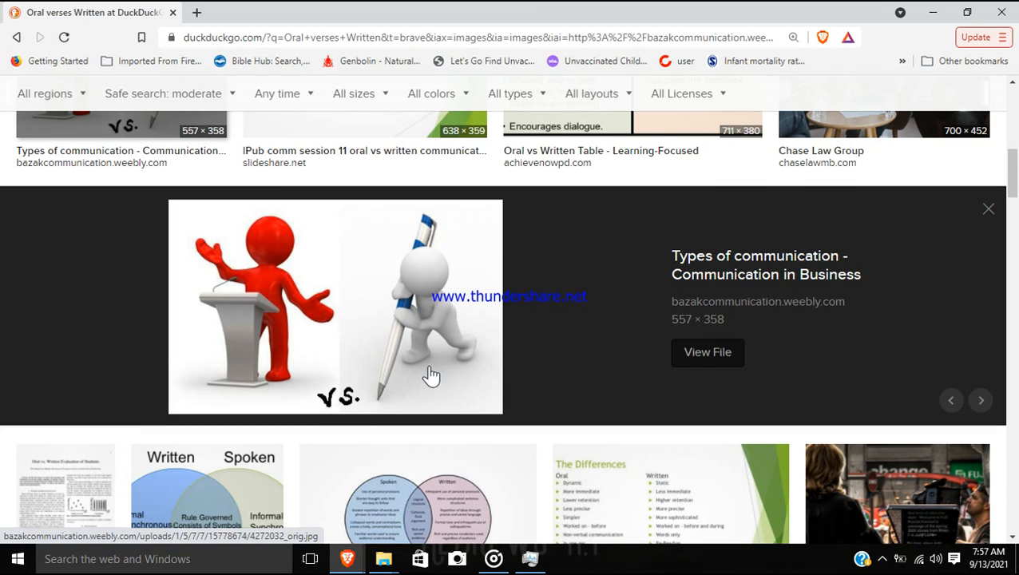
mouse_move(548, 320)
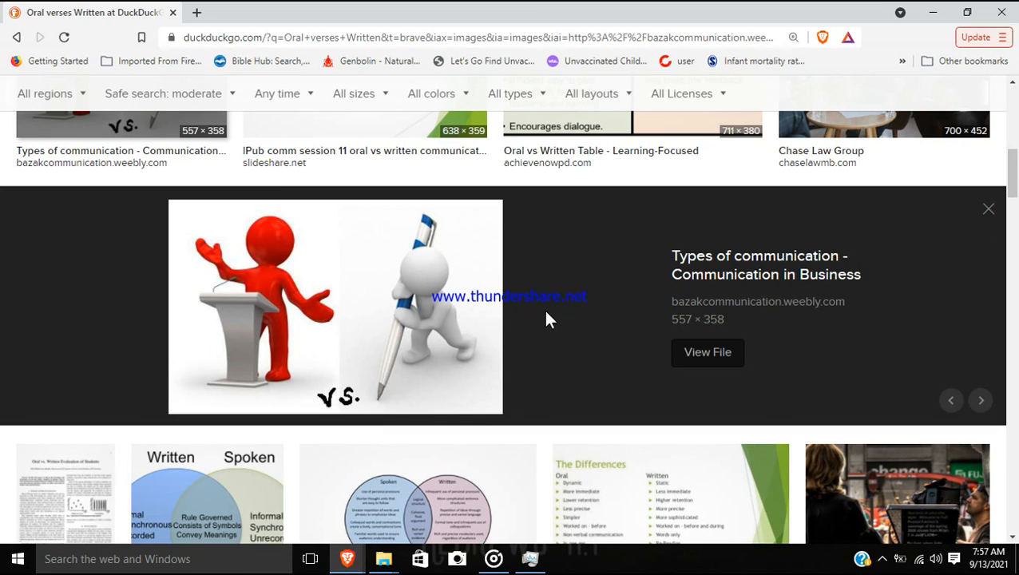
mouse_move(419, 336)
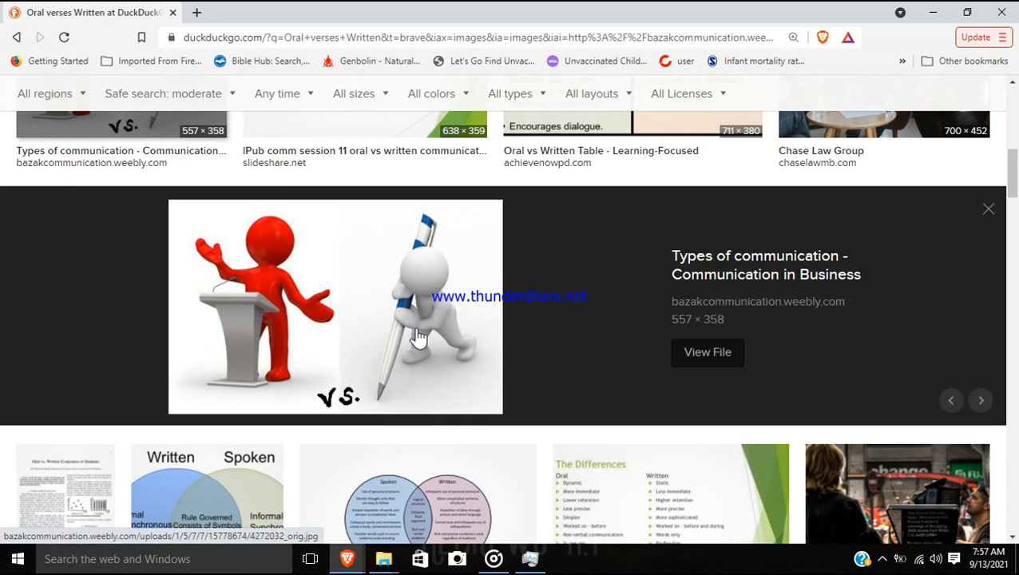
mouse_move(466, 353)
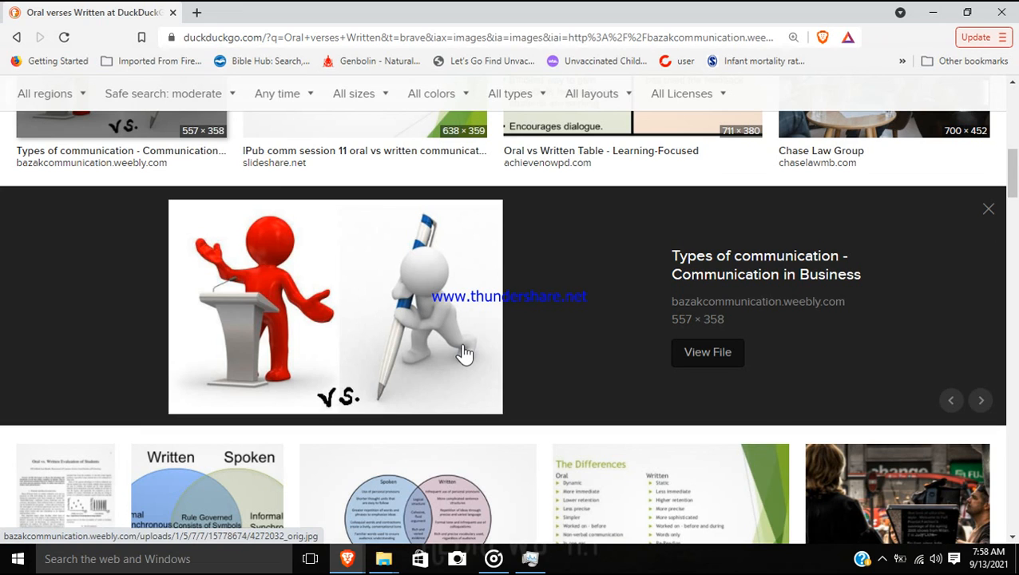
mouse_move(498, 355)
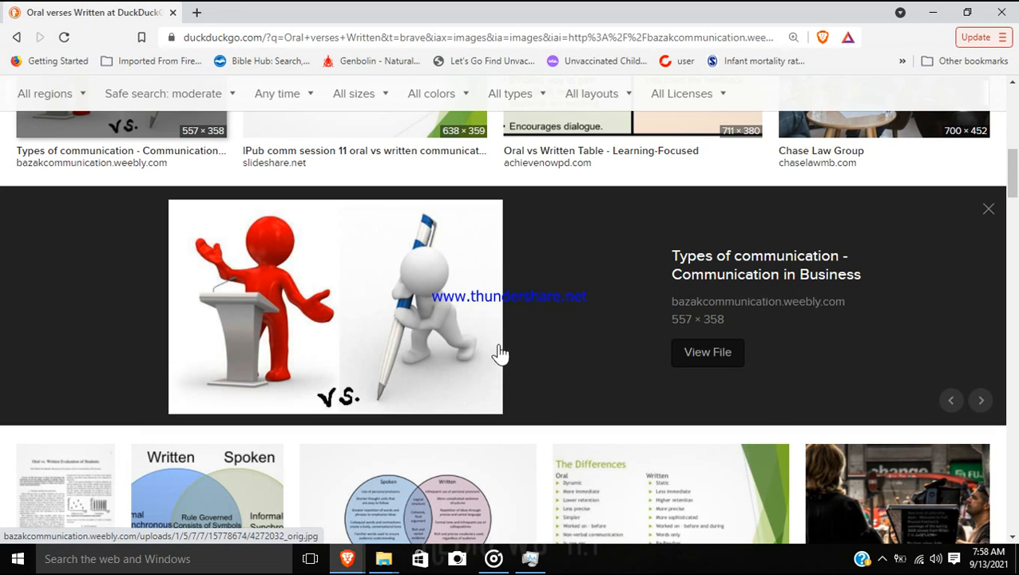
mouse_move(515, 355)
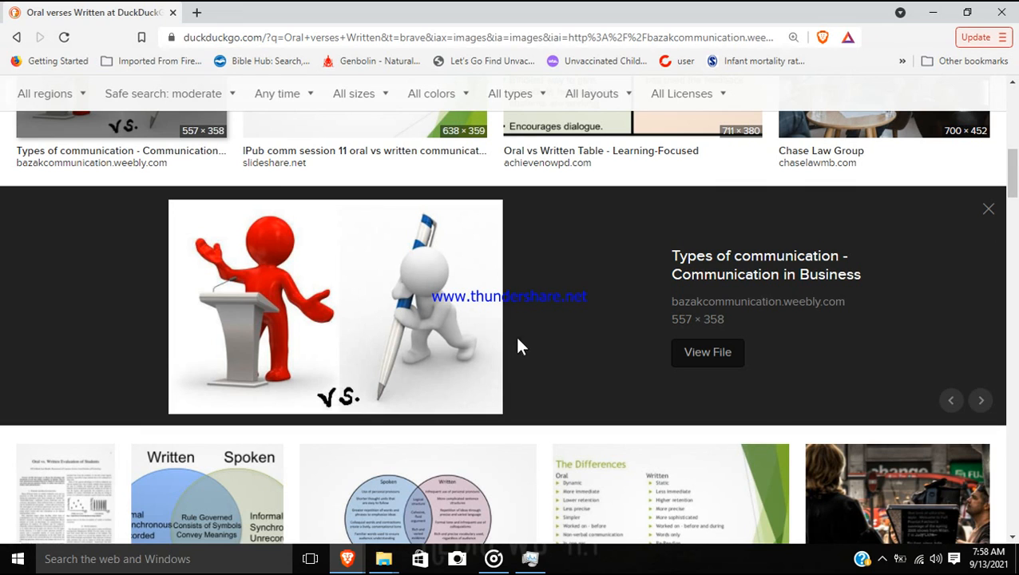
mouse_move(524, 301)
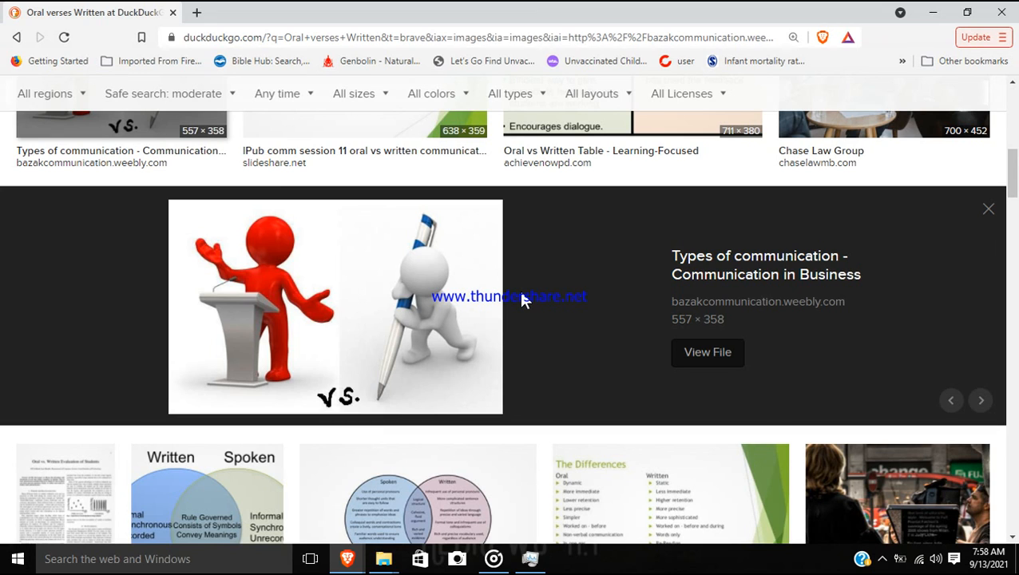
mouse_move(530, 307)
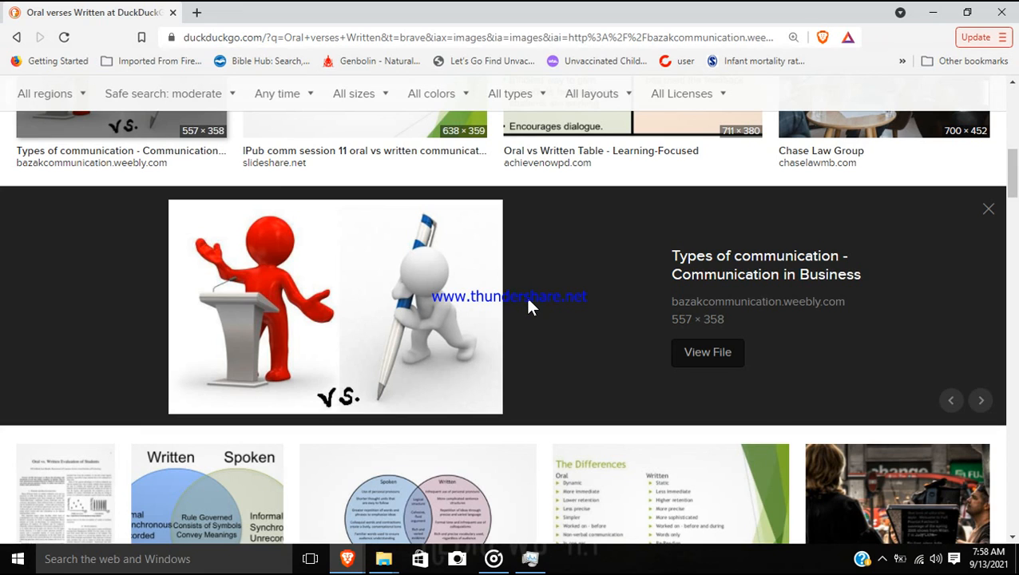